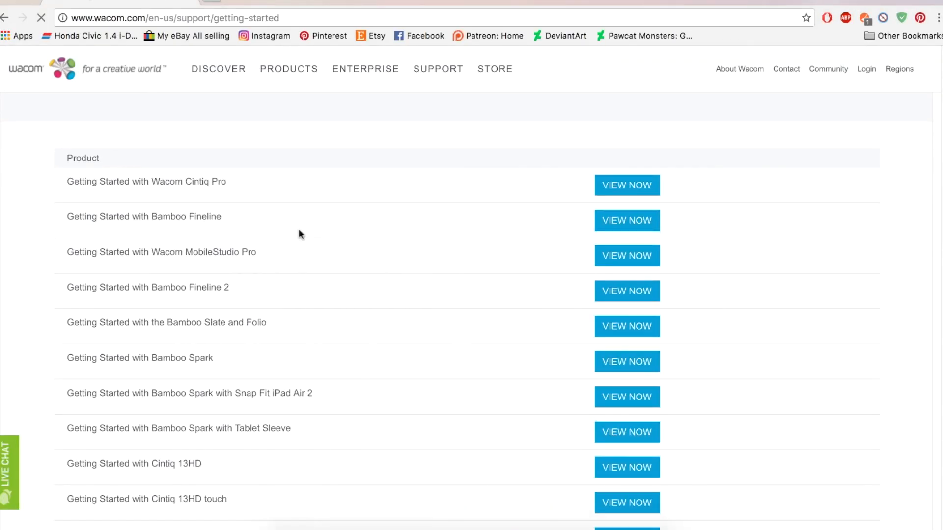
# Open the Cintiq Pro Getting Started guide and highlight the note about downloading the latest driver.
pyautogui.scroll(-3)
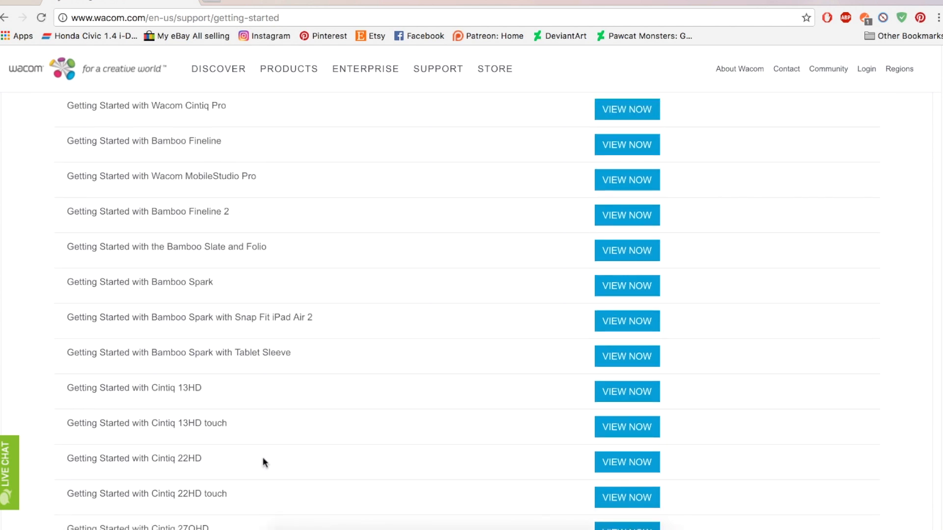
pyautogui.click(626, 109)
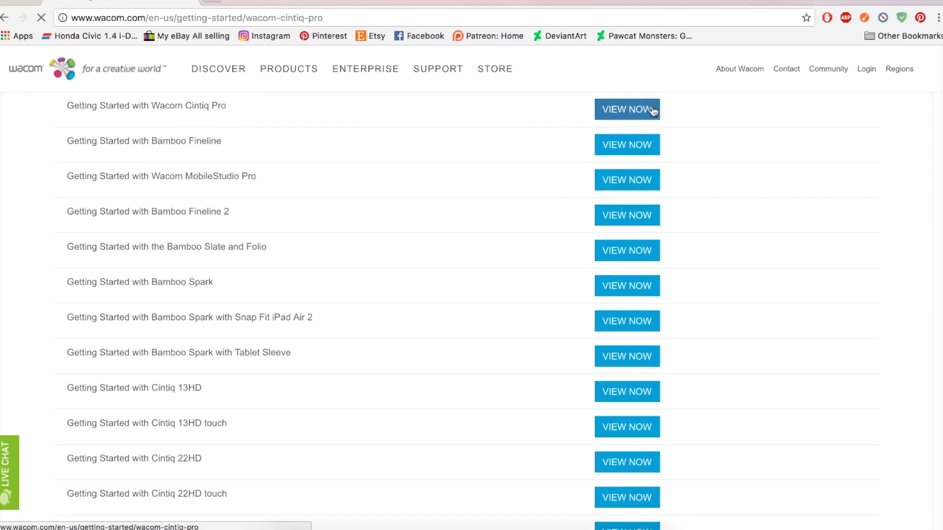
pyautogui.click(626, 109)
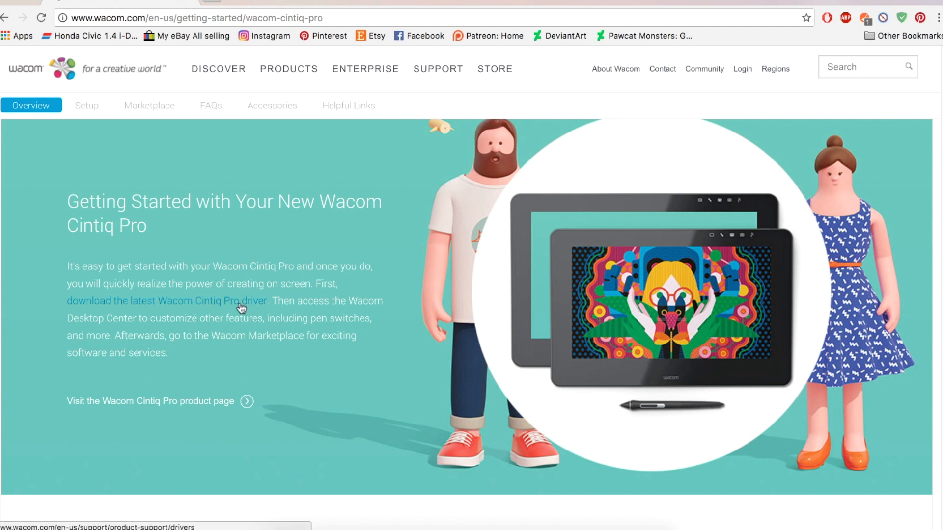
pyautogui.moveTo(67, 301); pyautogui.dragTo(269, 300)
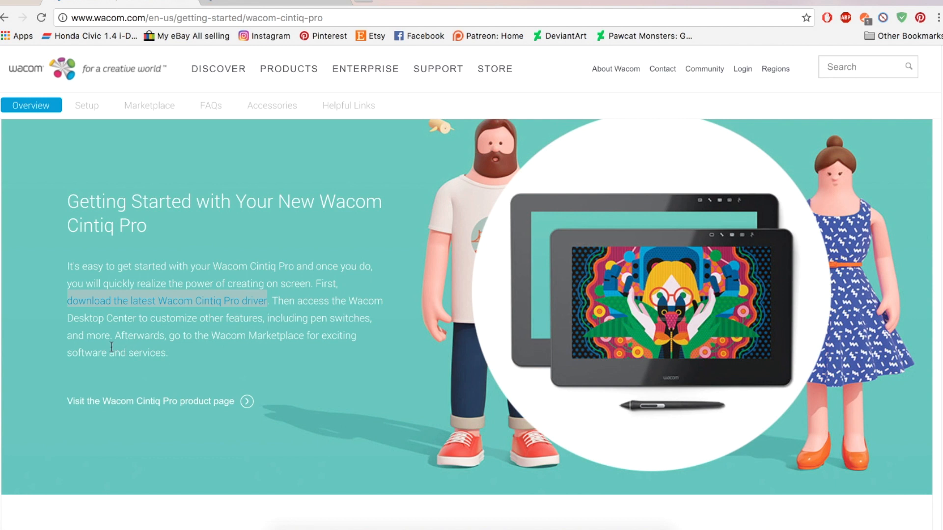
# Go from the guide's overview to the Driver Download page for Cintiq displays.
pyautogui.scroll(-3)
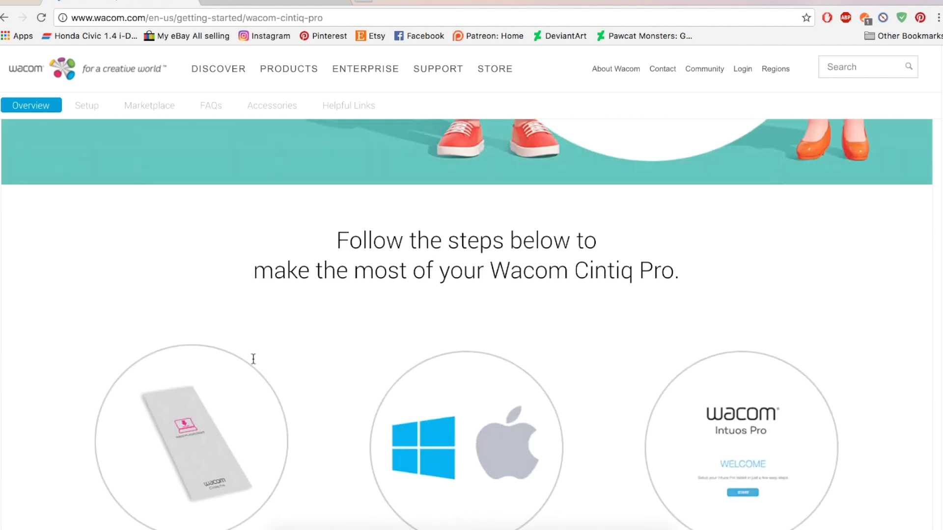
pyautogui.click(86, 105)
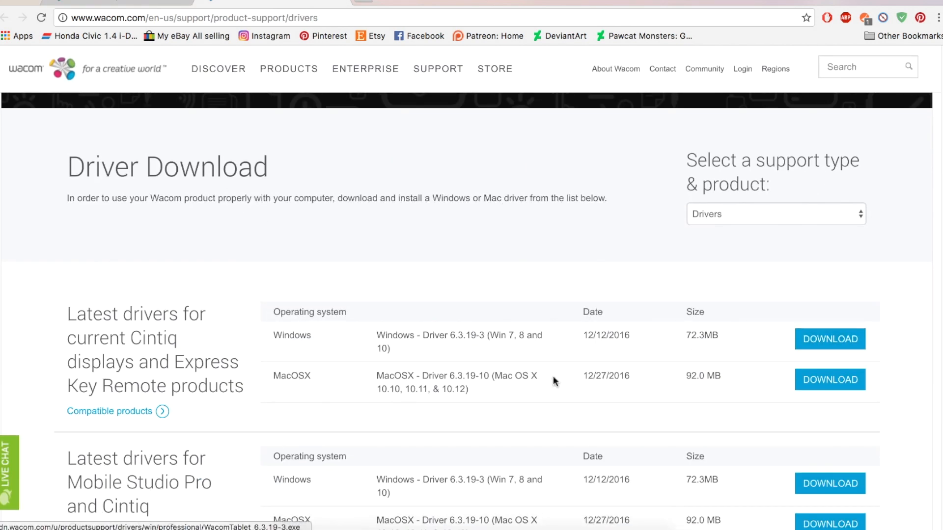
# Download MacOSX driver 6.3.19-10, confirm the old-driver warning, and open the downloaded .dmg.
pyautogui.click(829, 379)
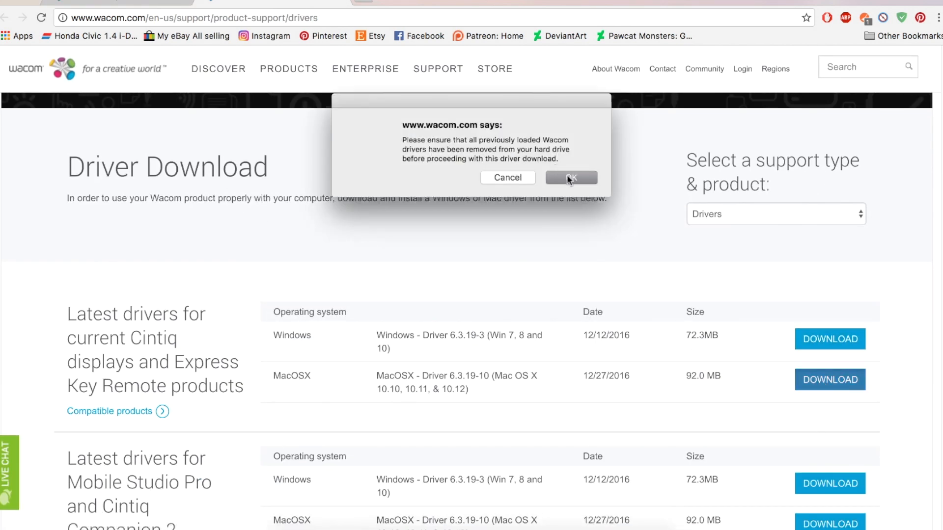
pyautogui.click(570, 178)
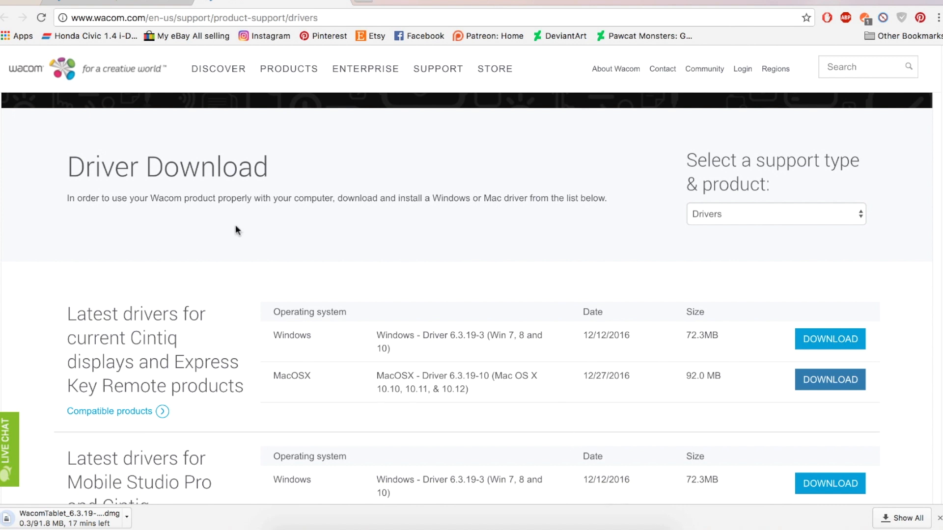
pyautogui.click(6, 3)
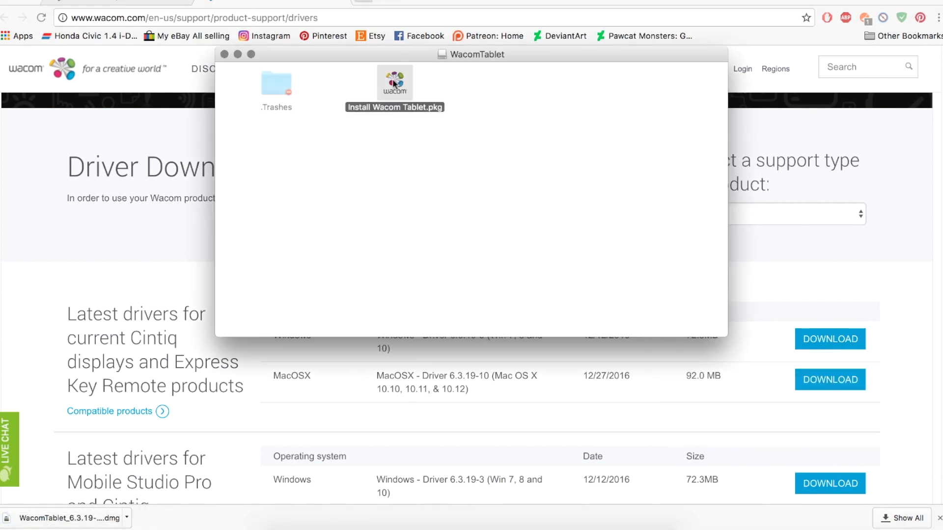
# Run Install Wacom Tablet.pkg and continue the installation despite the required restart.
pyautogui.click(639, 353)
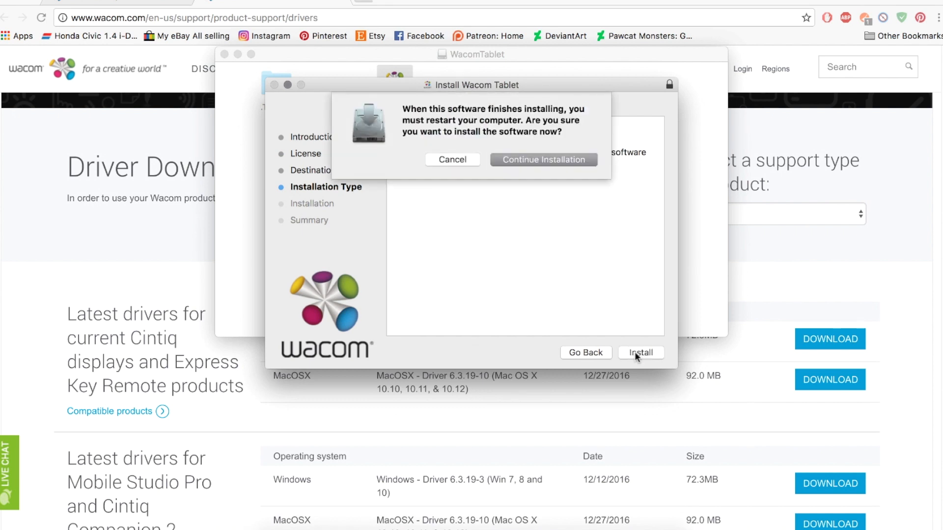
pyautogui.click(542, 159)
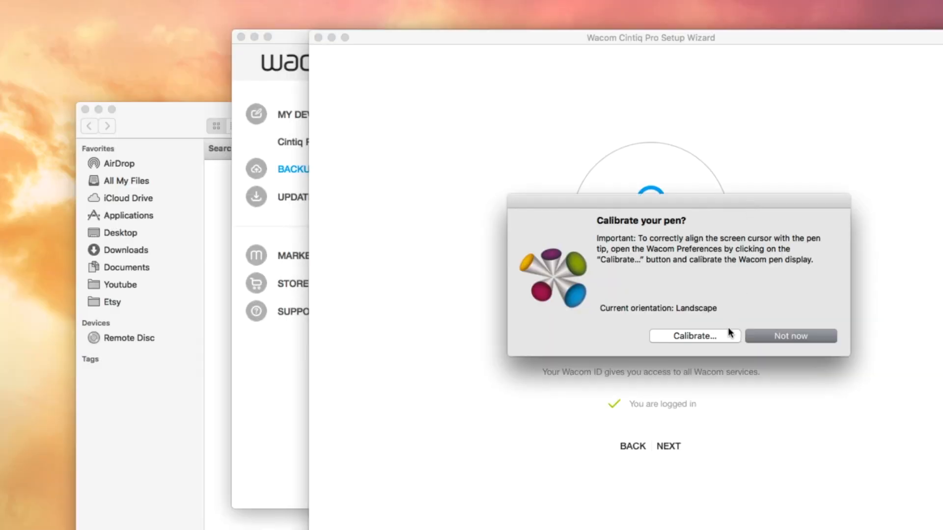
# Accept the Calibrate your pen prompt and start calibration for the Pro Pen 2 on Cintiq Pro 13.
pyautogui.click(789, 336)
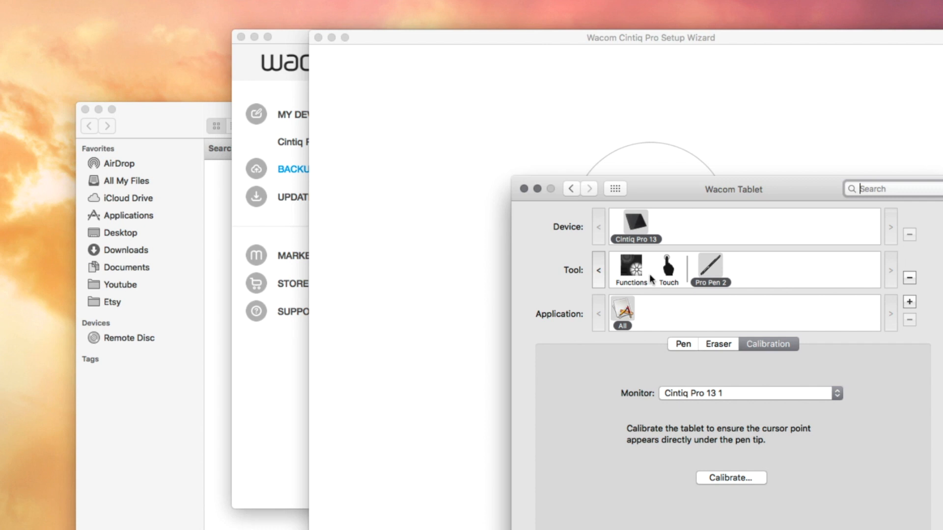
pyautogui.moveTo(711, 272)
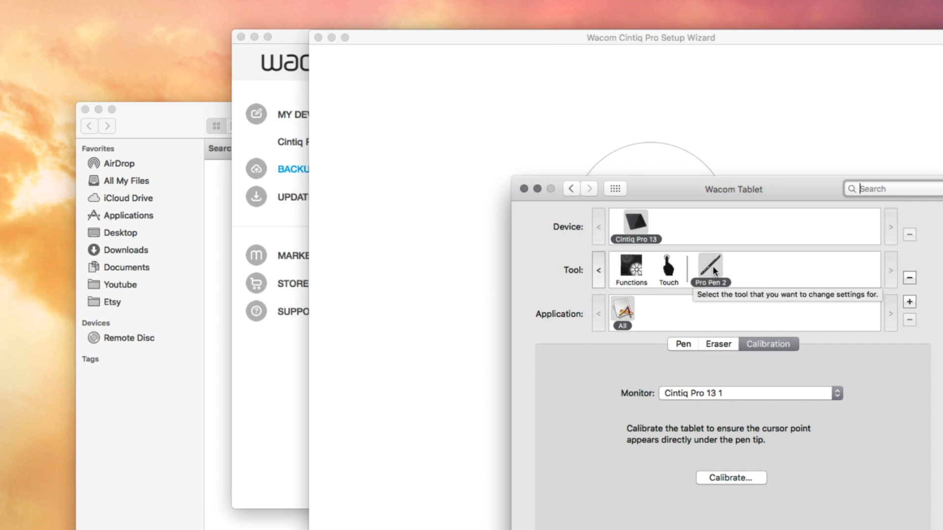
pyautogui.moveTo(622, 312)
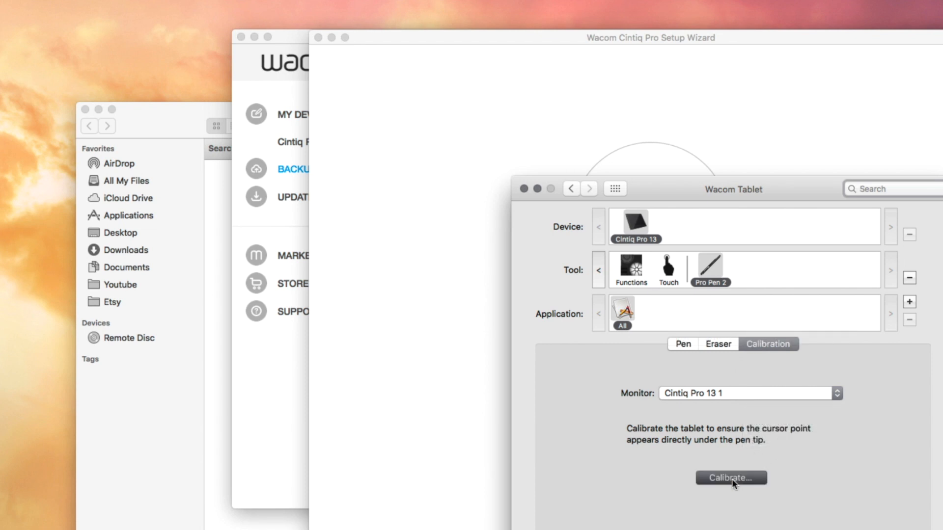
pyautogui.click(731, 477)
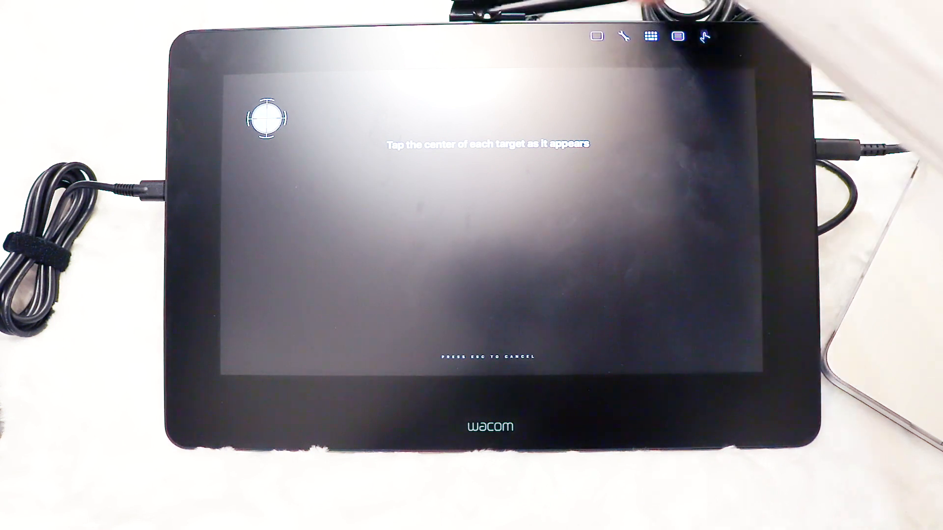
# Tap the centre of each calibration target in turn and accept the Calibration Complete result.
pyautogui.click(268, 118)
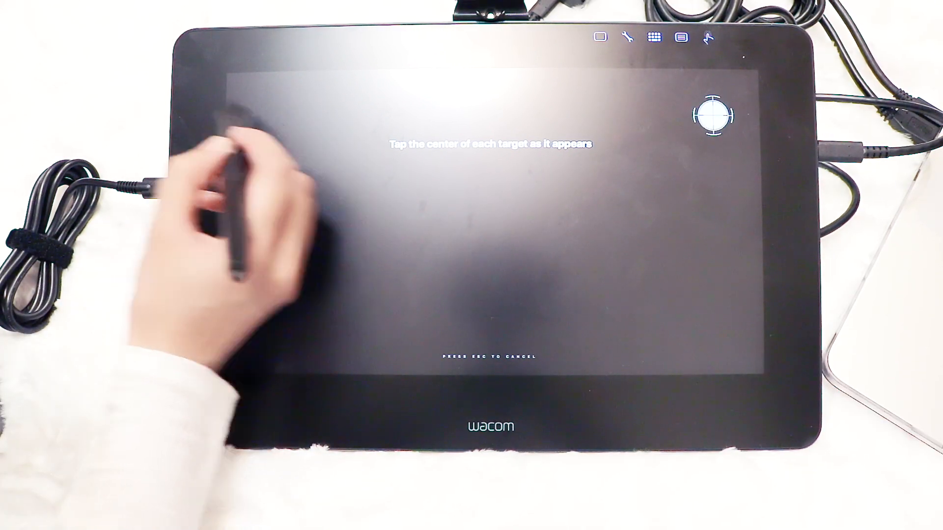
pyautogui.click(716, 114)
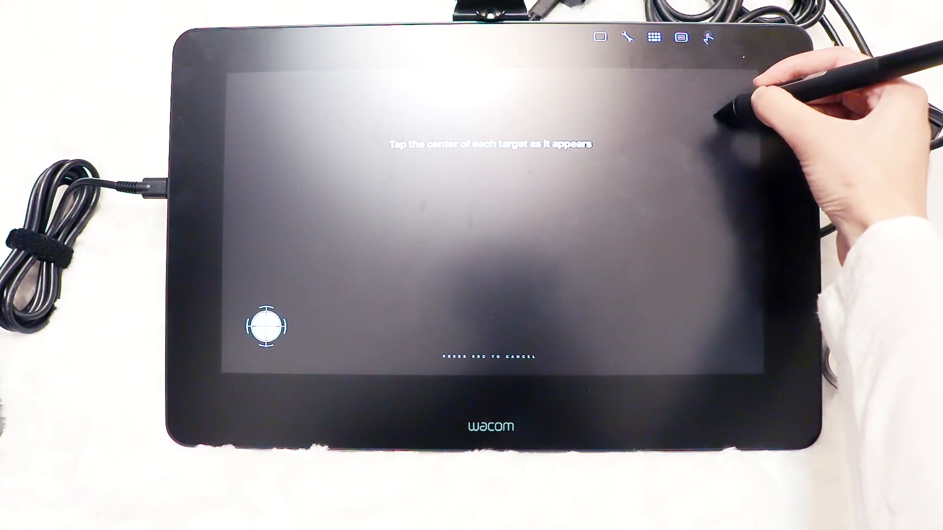
pyautogui.click(264, 326)
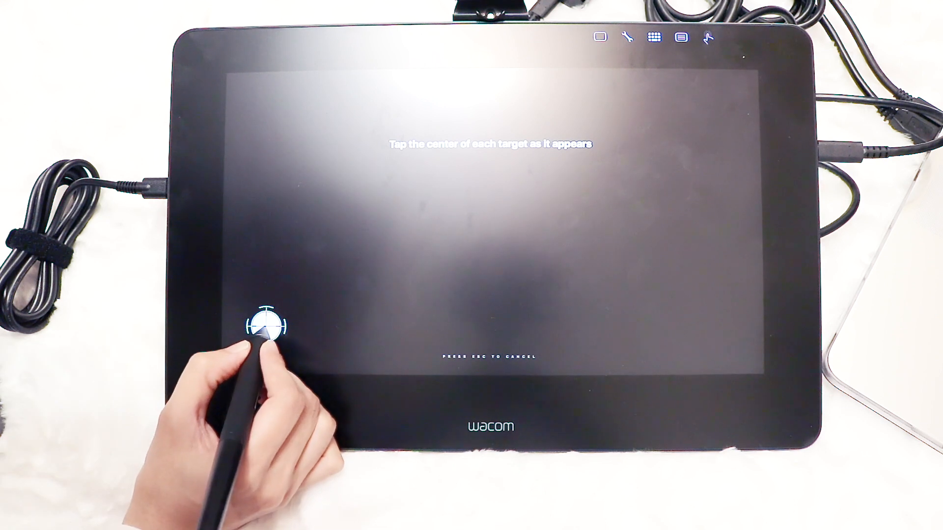
pyautogui.click(263, 325)
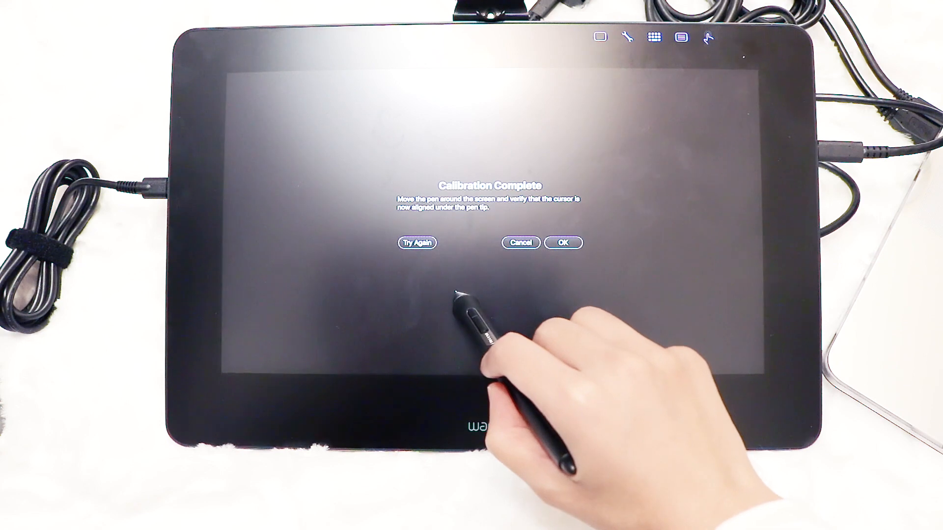
pyautogui.click(563, 242)
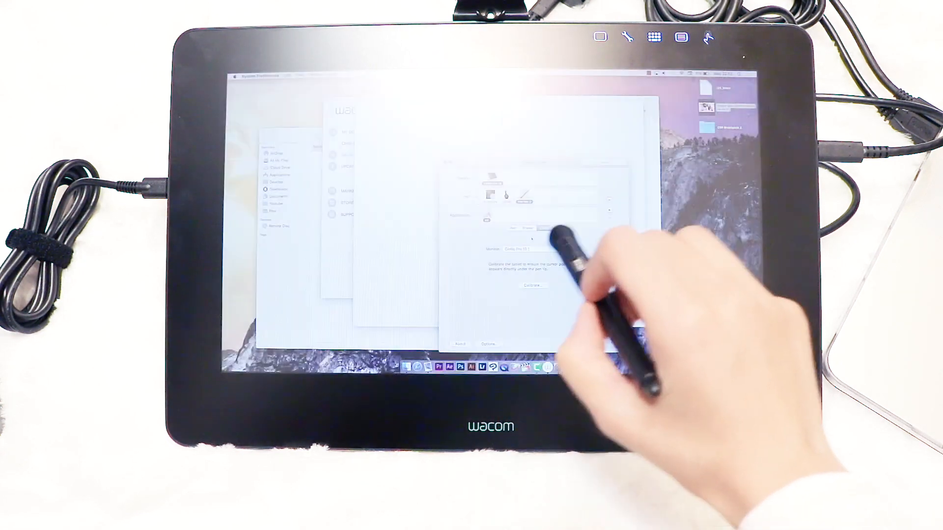